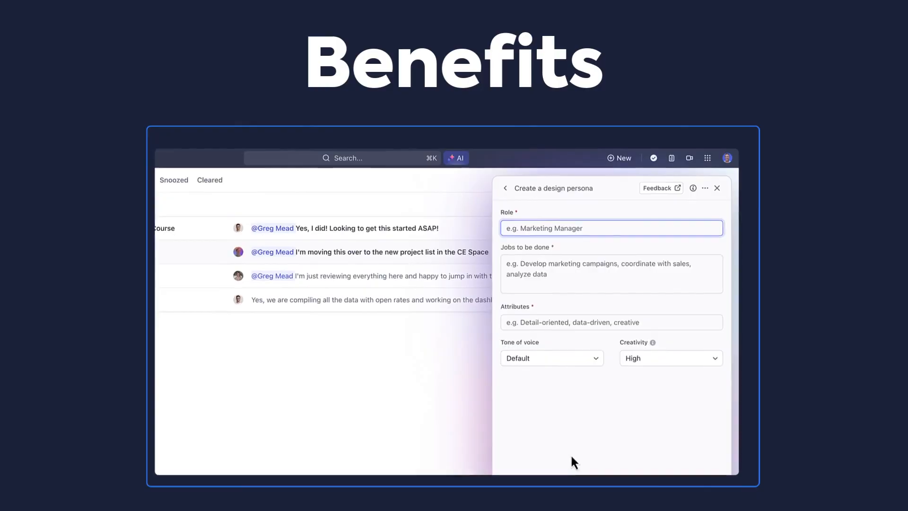
# Step: Enter the responsibility 'Develop campaigns and establish metrics' into the design persona form
pyautogui.write('Develop campaigns and establish metrics')
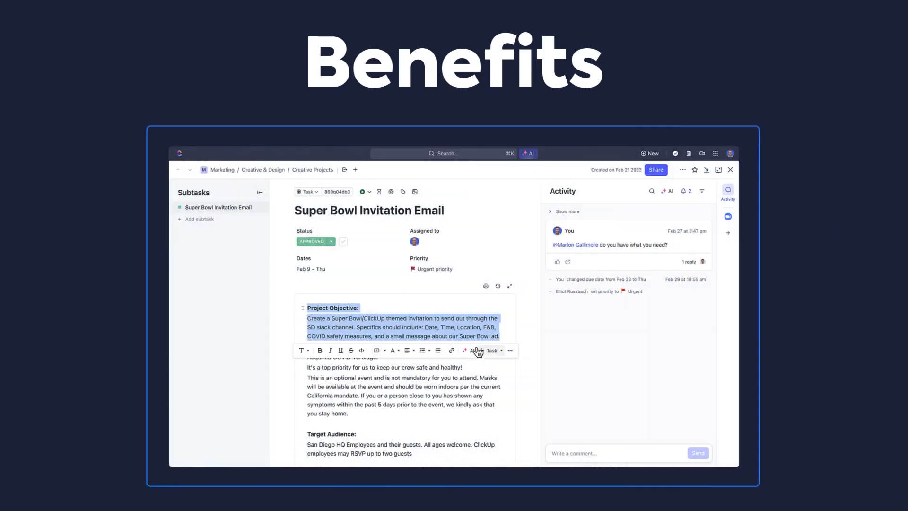
# Step: Have AI improve the writing of the selected Project Objective paragraph
pyautogui.click(469, 350)
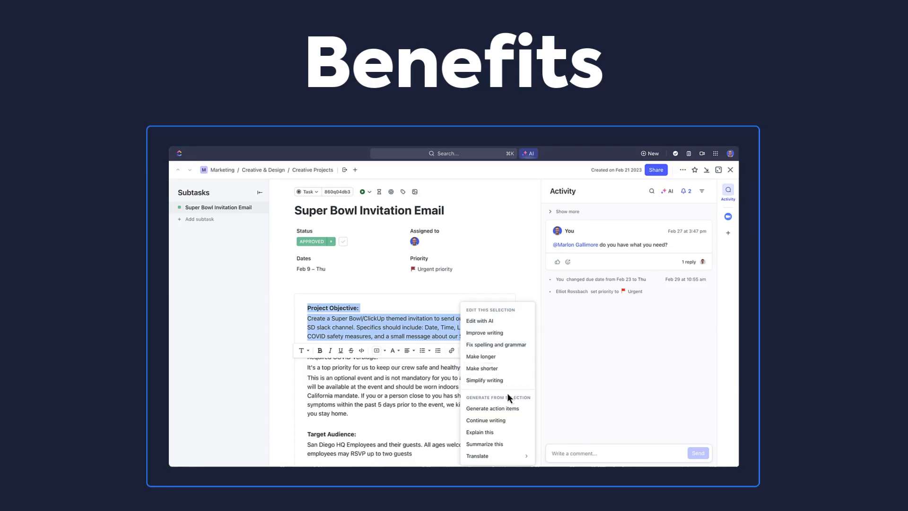
pyautogui.moveTo(495, 334)
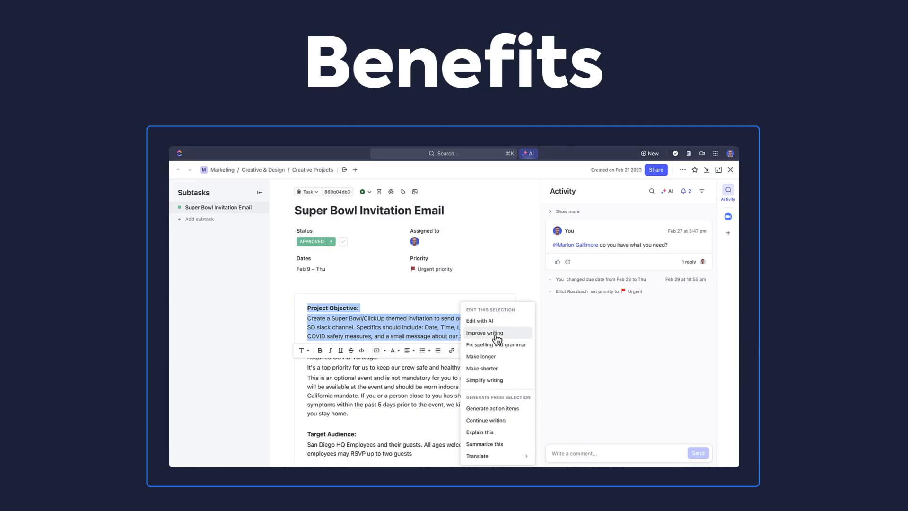
pyautogui.click(484, 332)
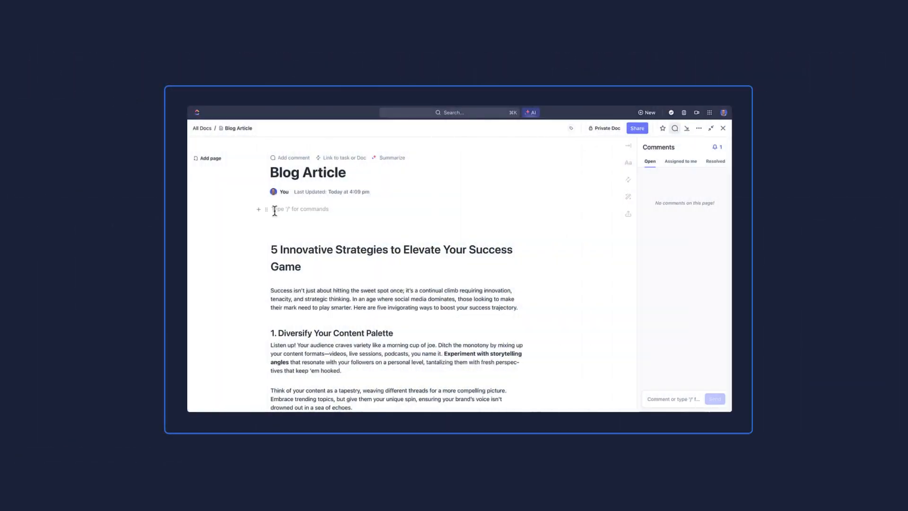
# Step: Bring up ClickUp AI with /ai in the Blog Article doc and enter its AI Tools
pyautogui.write('/ai')
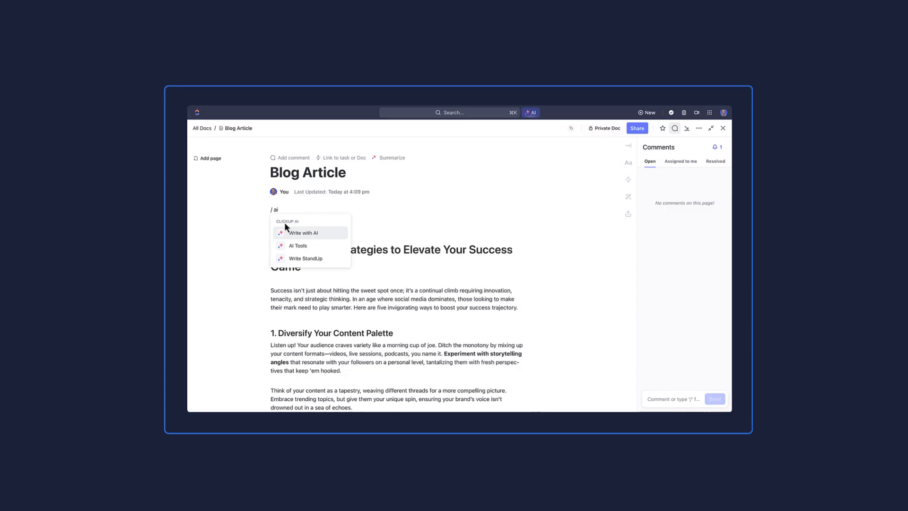
pyautogui.moveTo(313, 245)
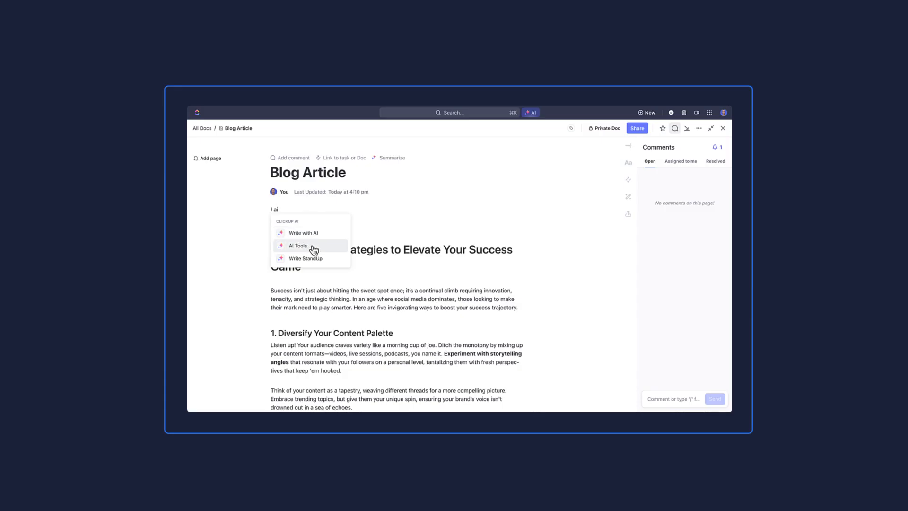
pyautogui.click(298, 245)
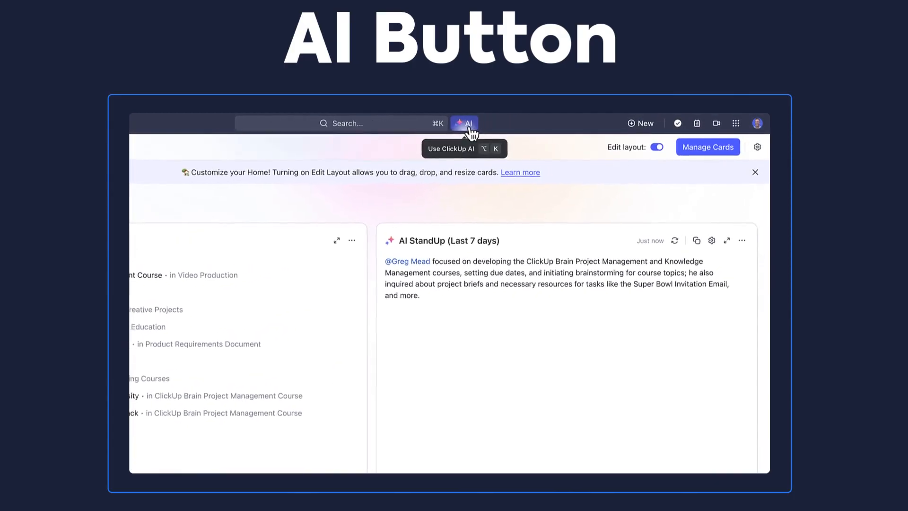
# Step: Summon the ClickUp AI assistant over Home and expand the Marketing writing ideas
pyautogui.click(463, 123)
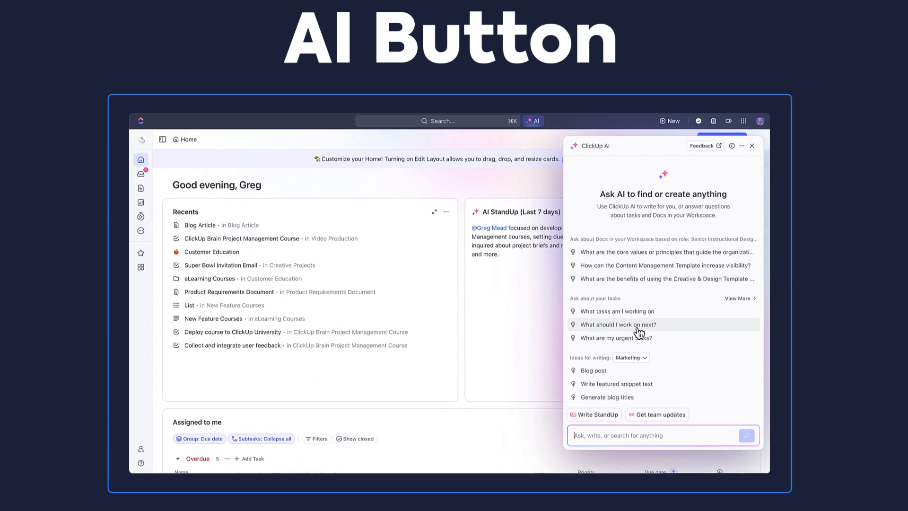
pyautogui.moveTo(643, 363)
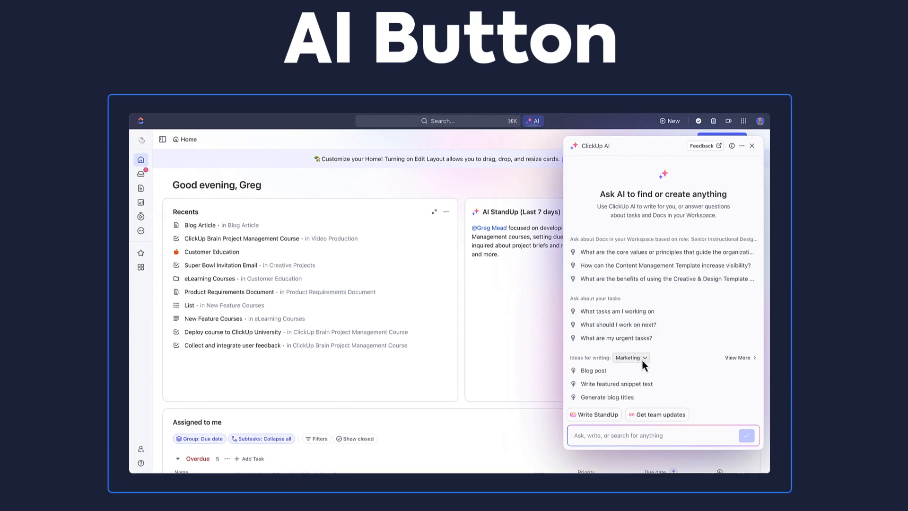
pyautogui.click(630, 358)
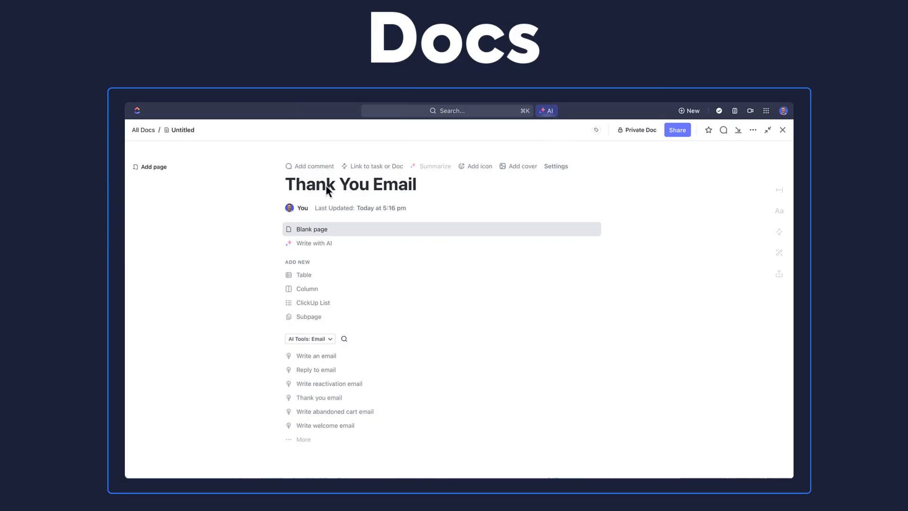
# Step: Confirm the doc title Thank You Email and browse the AI Tools: Email category
pyautogui.click(417, 185)
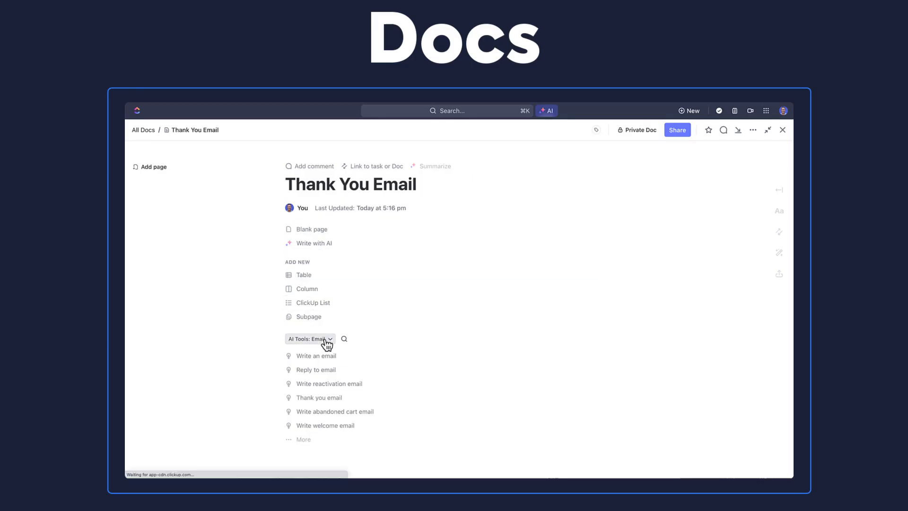
pyautogui.click(311, 339)
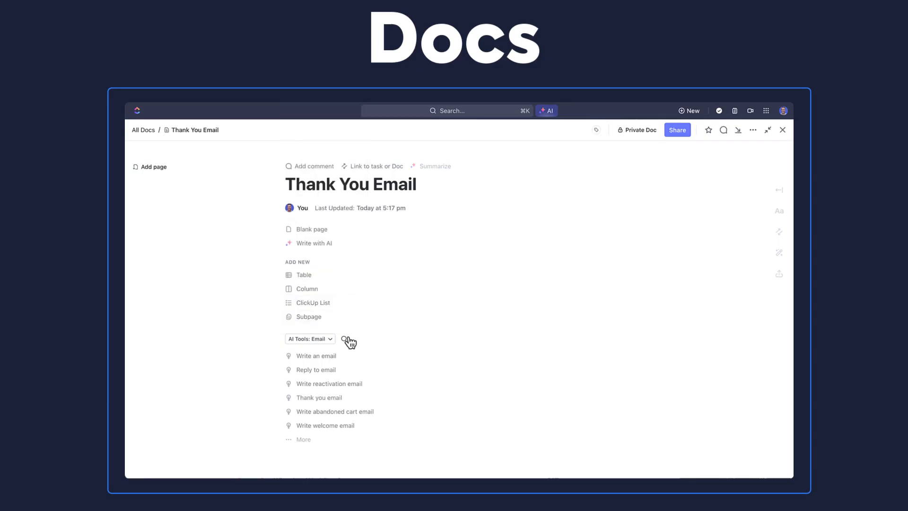
pyautogui.moveTo(319, 397)
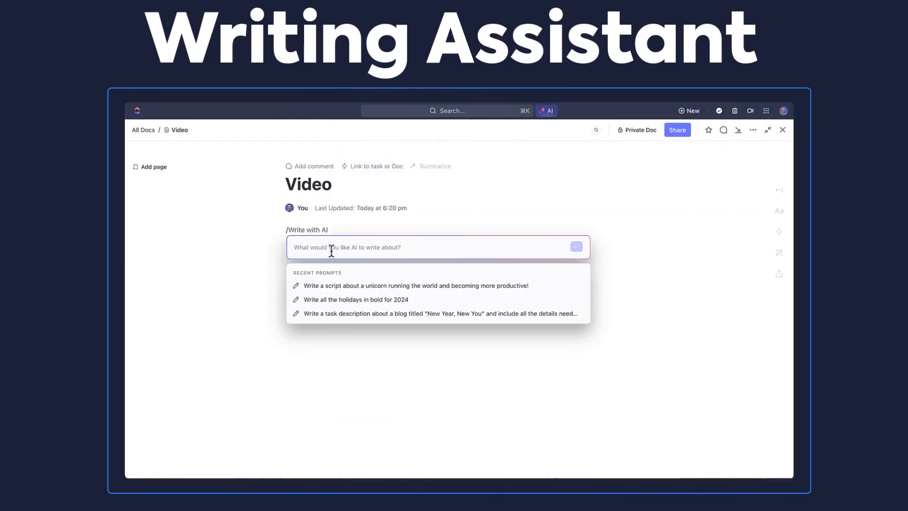
# Step: Ask AI for a story about how people are more productive with ClickUp
pyautogui.write('Write a story about how people are more productive with ClickUp!')
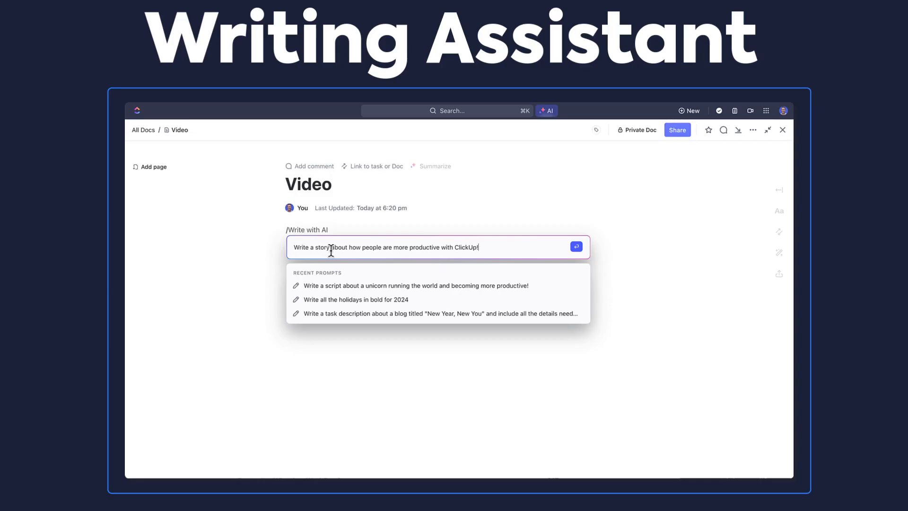
pyautogui.click(576, 247)
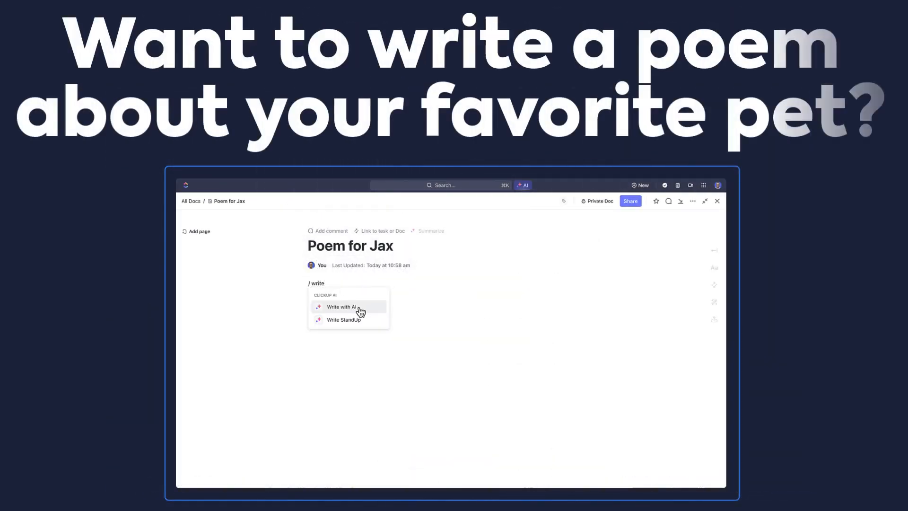
# Step: Ask AI for a poem about a labradoodle named Jax and a two-minute explainer video on ABC Solut
pyautogui.click(342, 307)
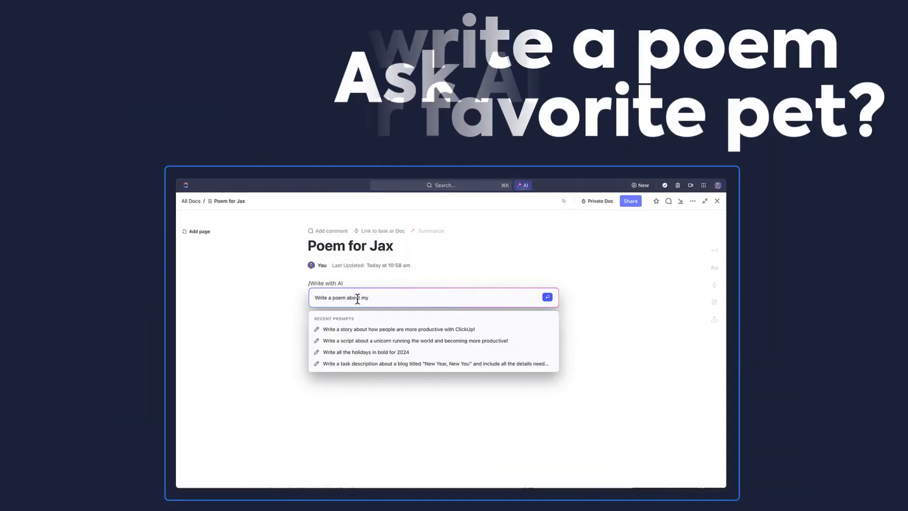
pyautogui.write('labradoodle named Jax')
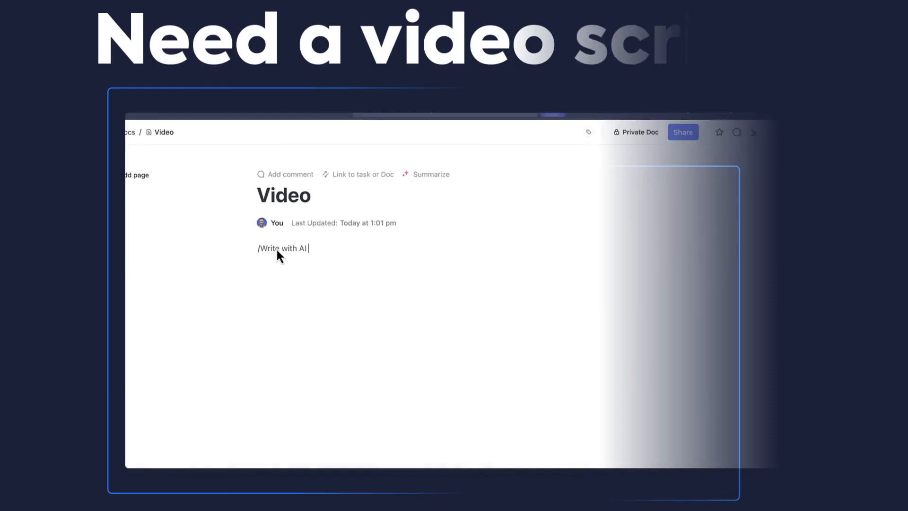
pyautogui.write('Write a two-minute explainer video on my new product, ABC Solut')
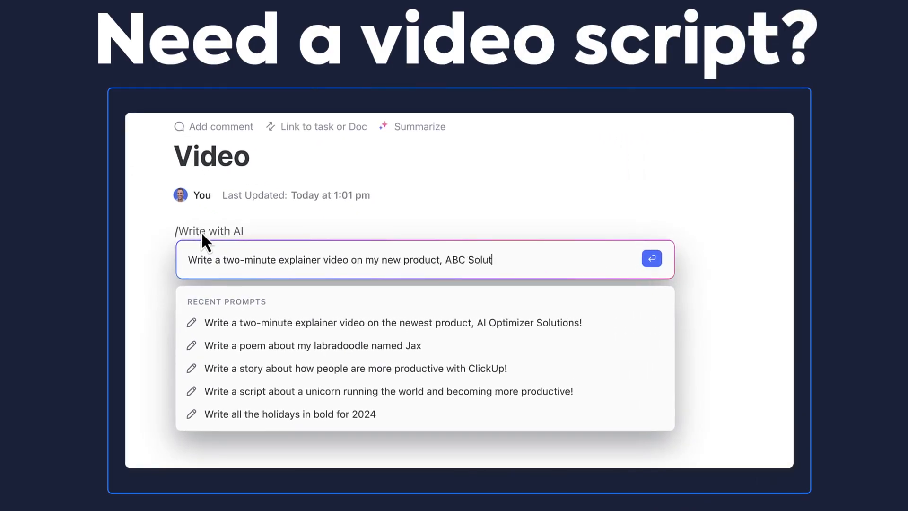
pyautogui.click(651, 259)
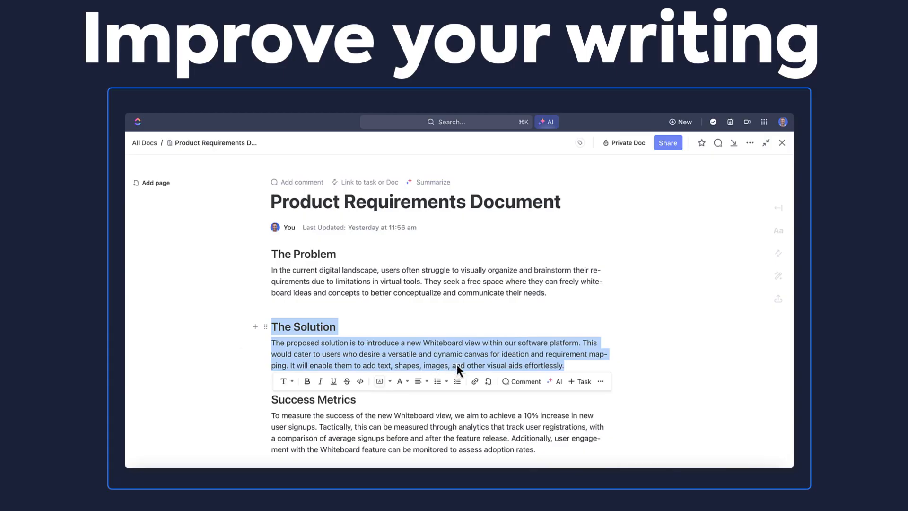
# Step: Request an AI edit such as Improve writing for The Solution section
pyautogui.click(556, 381)
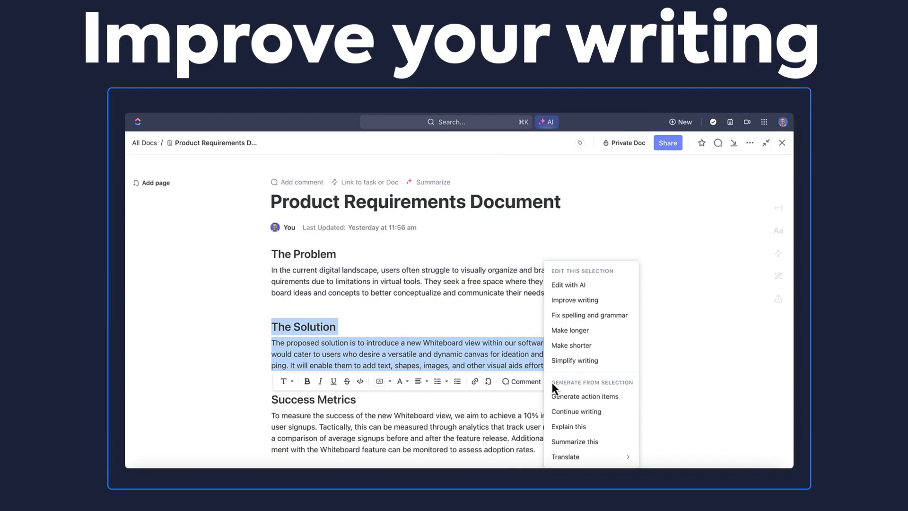
pyautogui.click(574, 300)
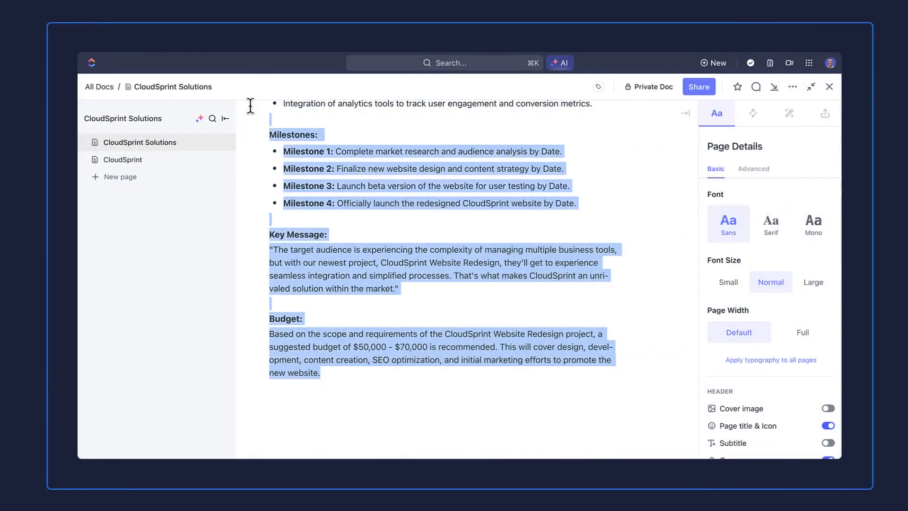
# Step: Review the whole CloudSprint project plan and hand it to AI for editing
pyautogui.scroll(3)
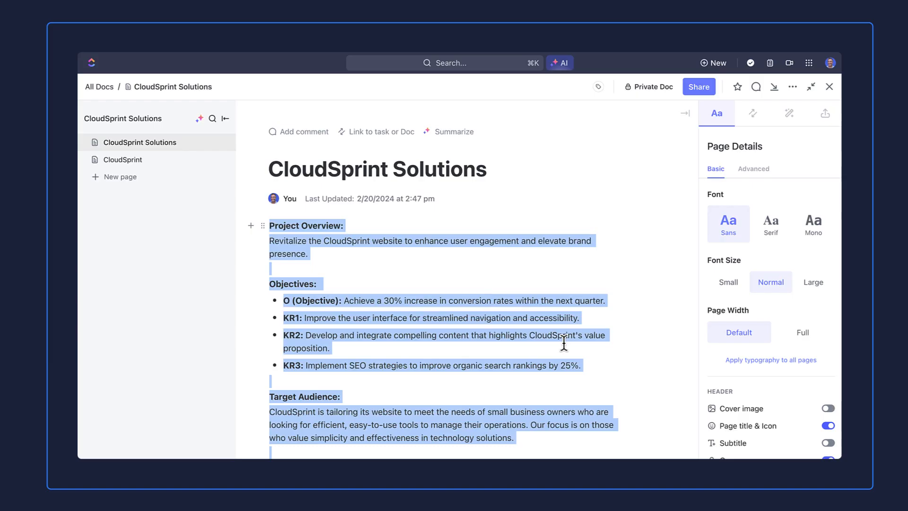
pyautogui.scroll(-3)
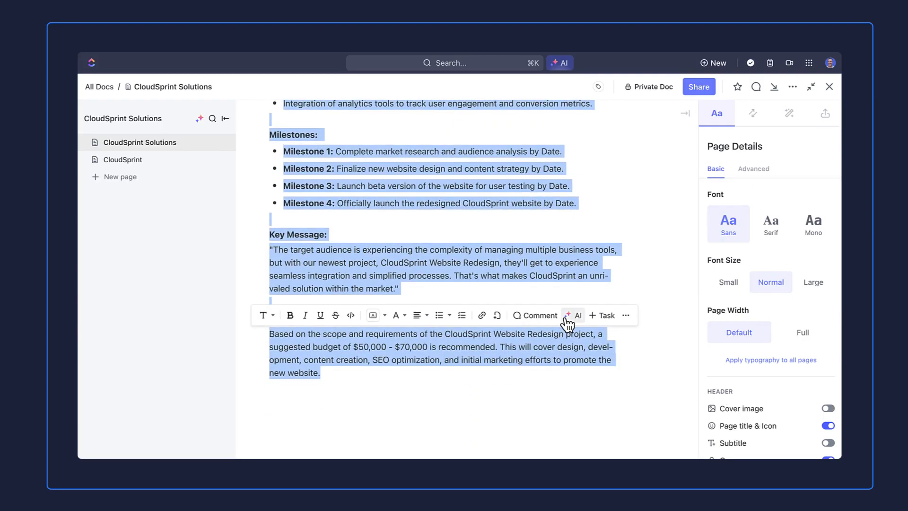
pyautogui.click(573, 316)
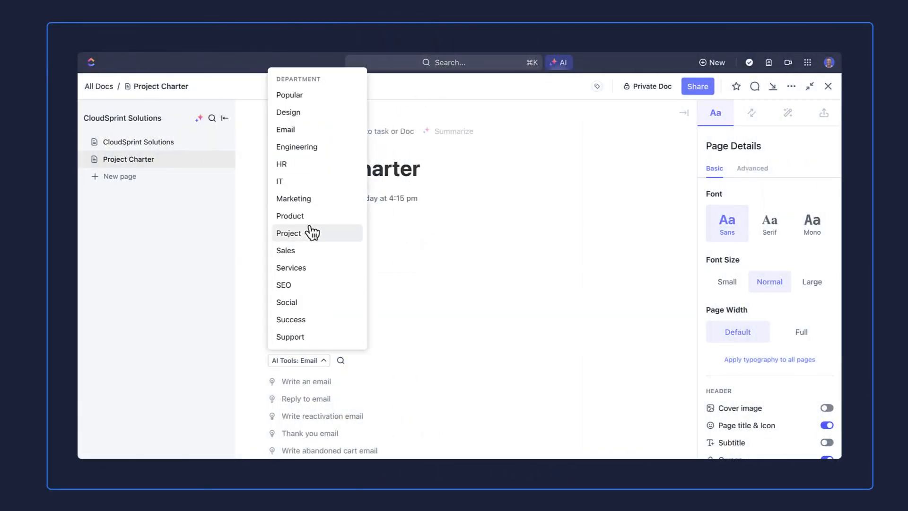
# Step: Choose the Blog post AI tool by department and start filling in its Topic
pyautogui.click(288, 232)
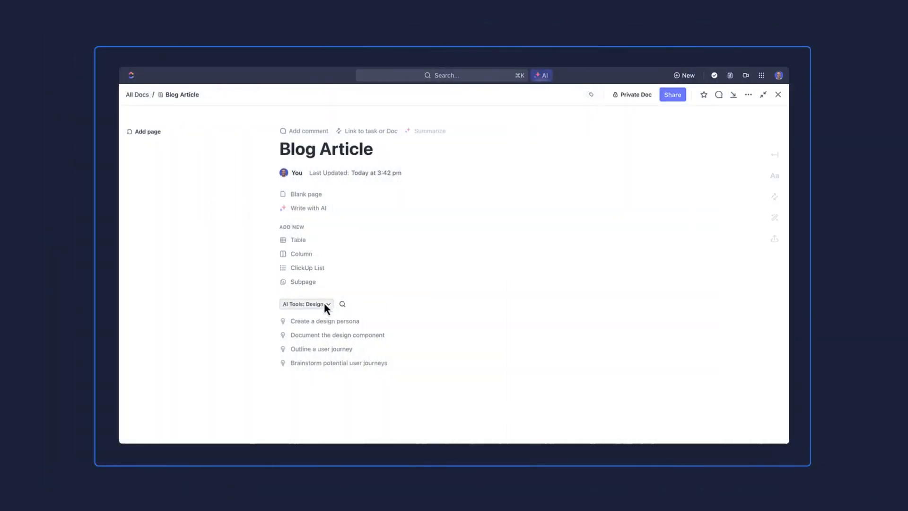
pyautogui.click(327, 303)
pyautogui.write('5 ways to become')
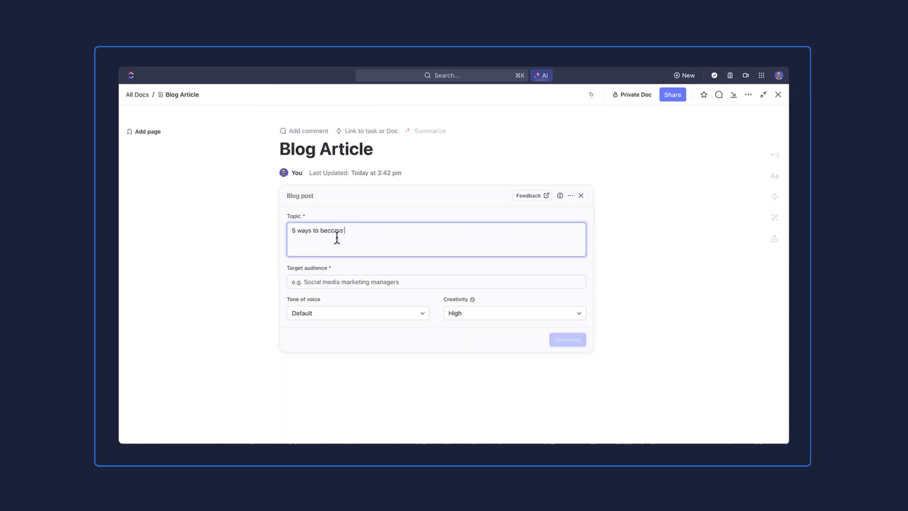
pyautogui.click(566, 340)
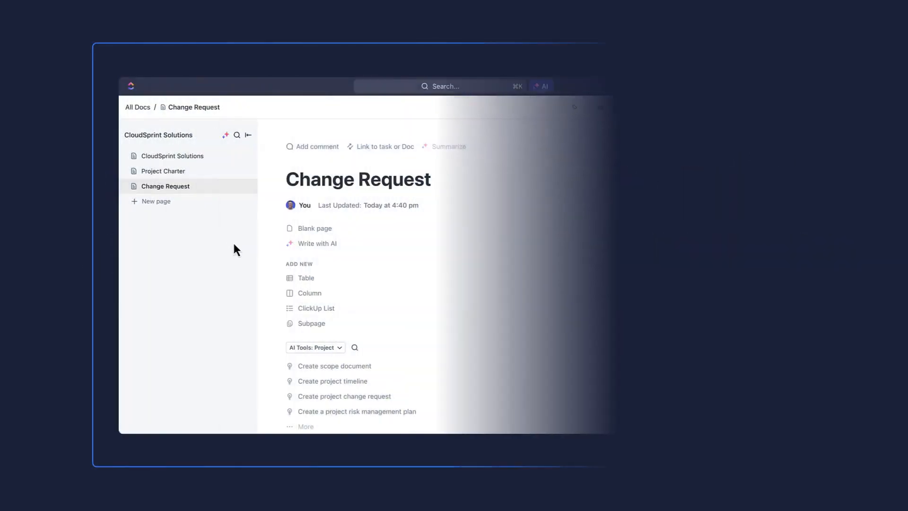
# Step: Generate a project change request with the Project AI tools and review it through Follow-Up
pyautogui.click(678, 129)
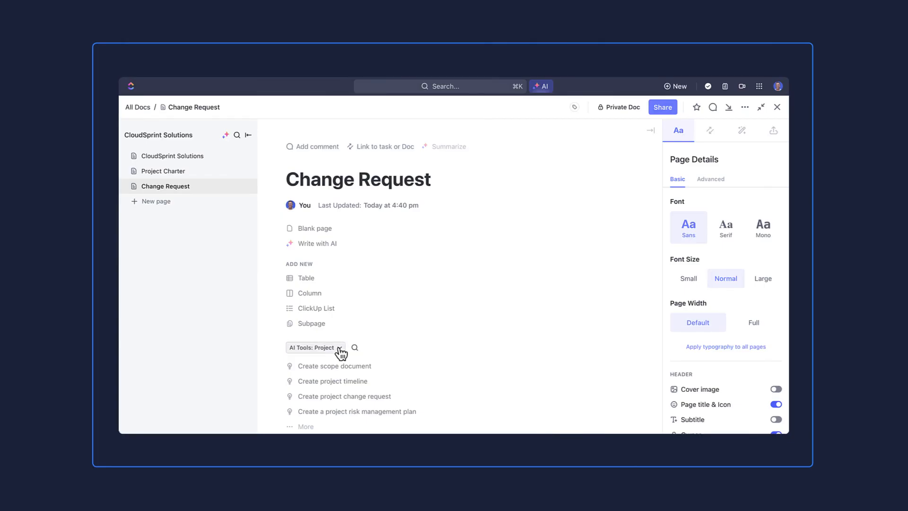
pyautogui.moveTo(355, 380)
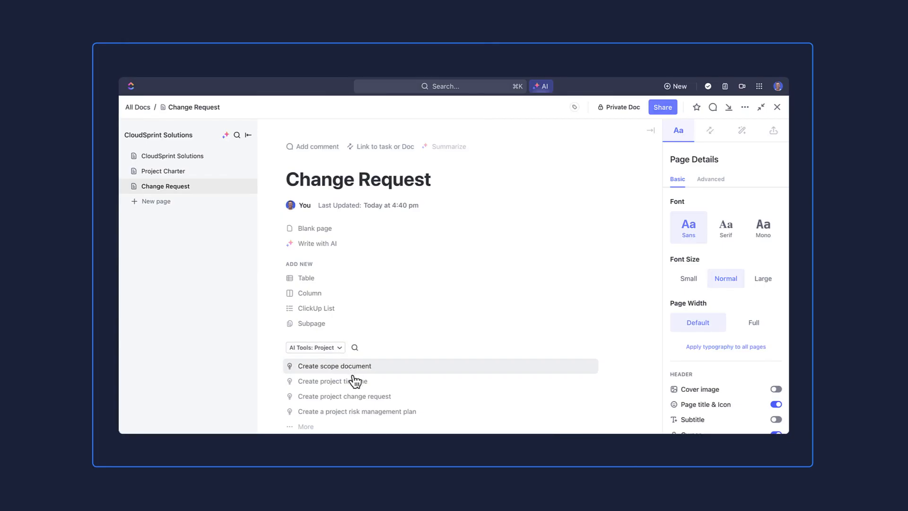
pyautogui.click(342, 396)
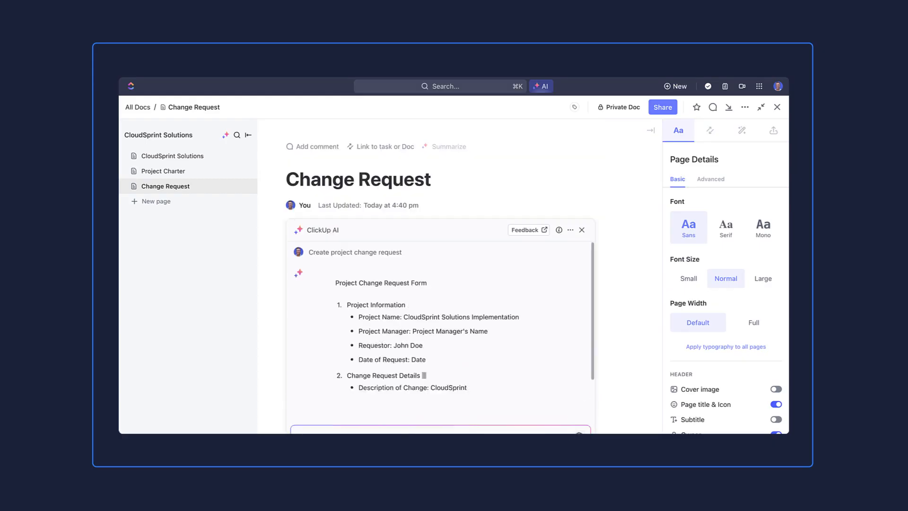
pyautogui.scroll(-3)
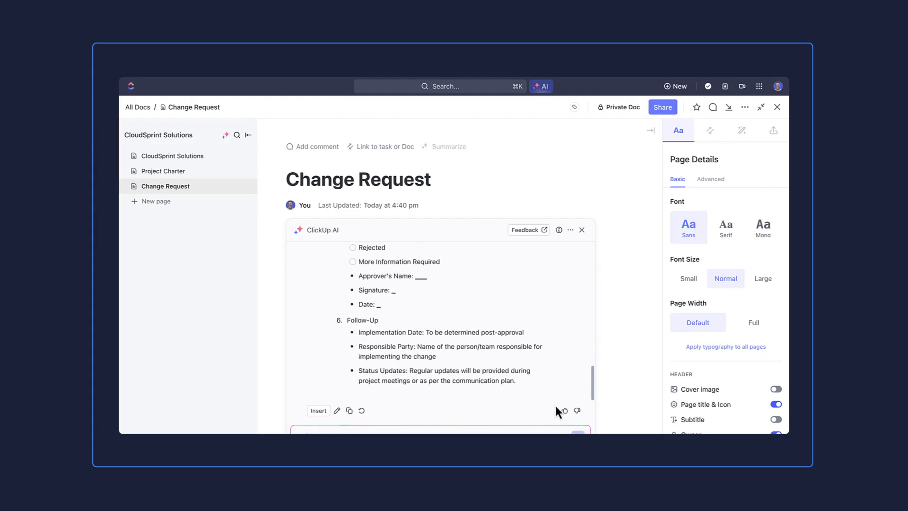
pyautogui.scroll(-3)
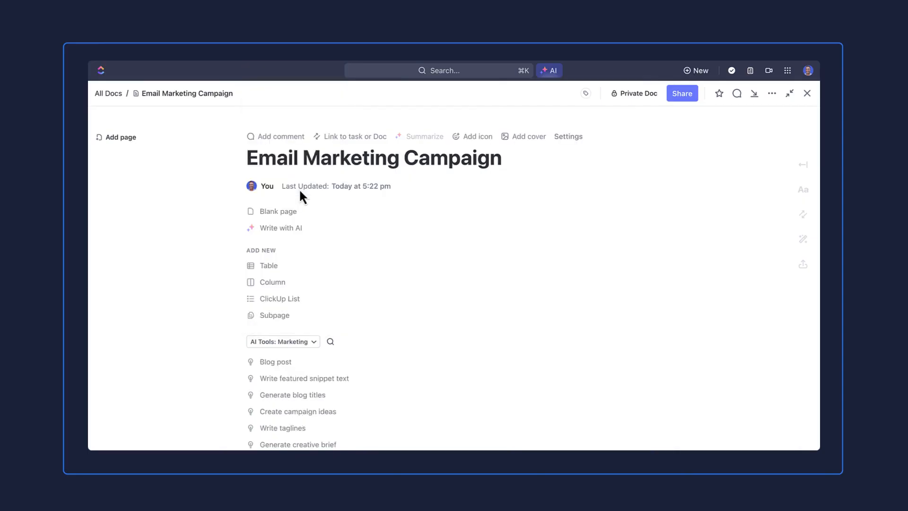
# Step: Generate an AI email campaign outline for New Flexible Product targeting small business owners
pyautogui.scroll(-3)
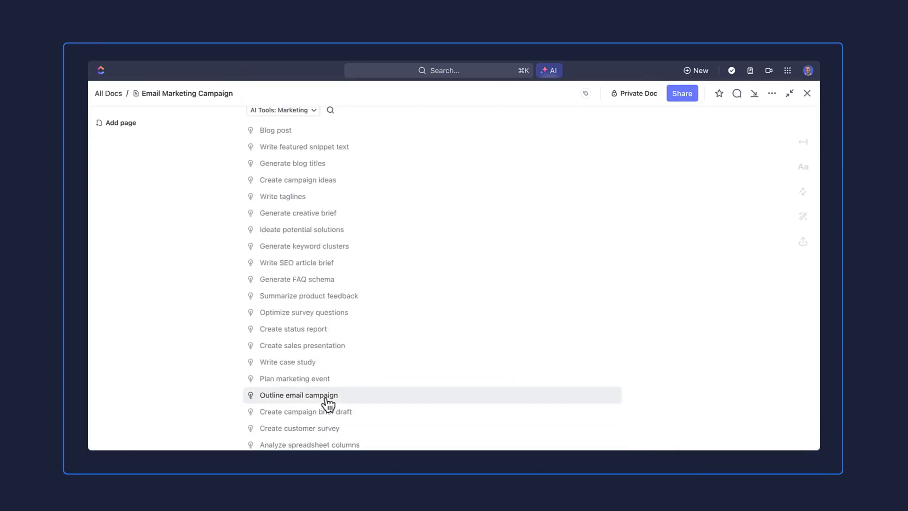
pyautogui.click(298, 395)
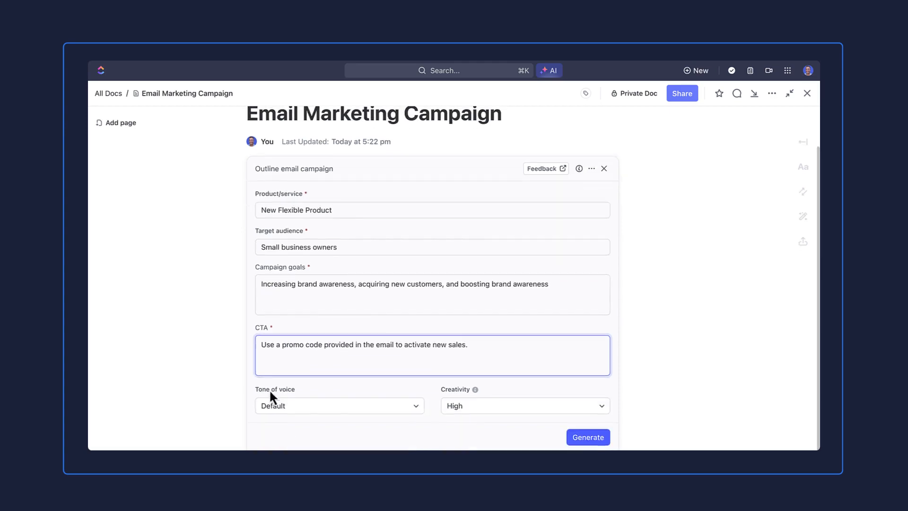
pyautogui.click(588, 437)
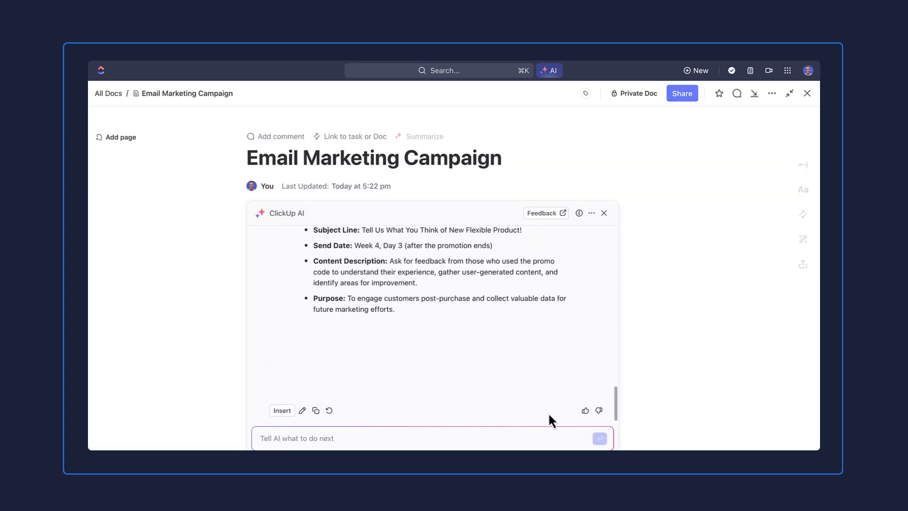
pyautogui.click(282, 410)
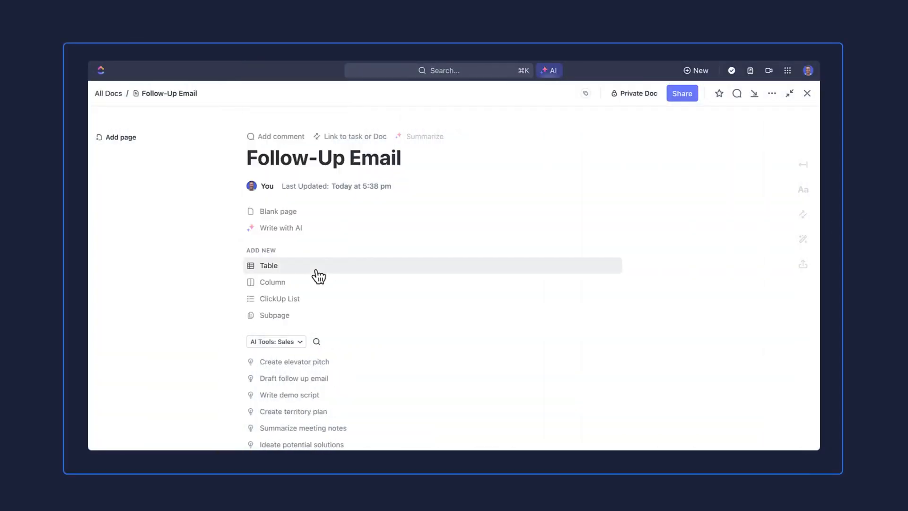
# Step: Generate an AI follow-up email to John from the ABC Company call notes
pyautogui.click(294, 378)
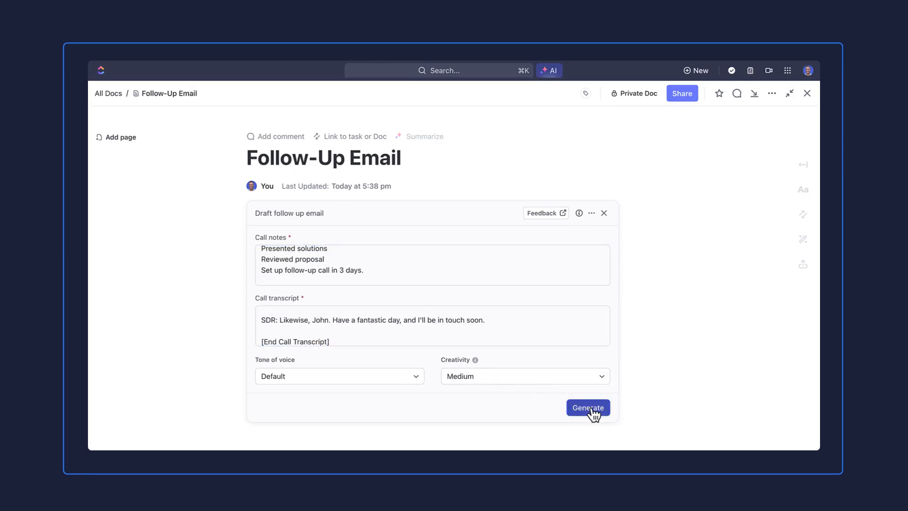
pyautogui.click(588, 407)
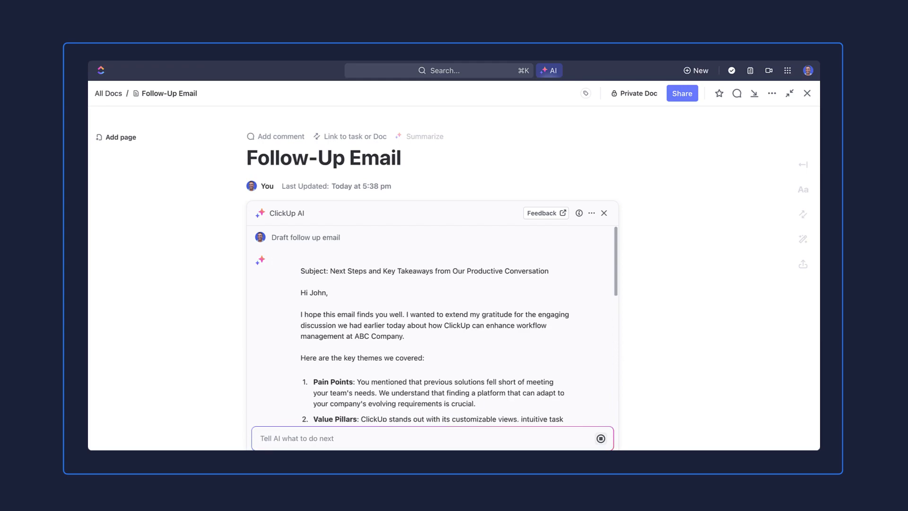